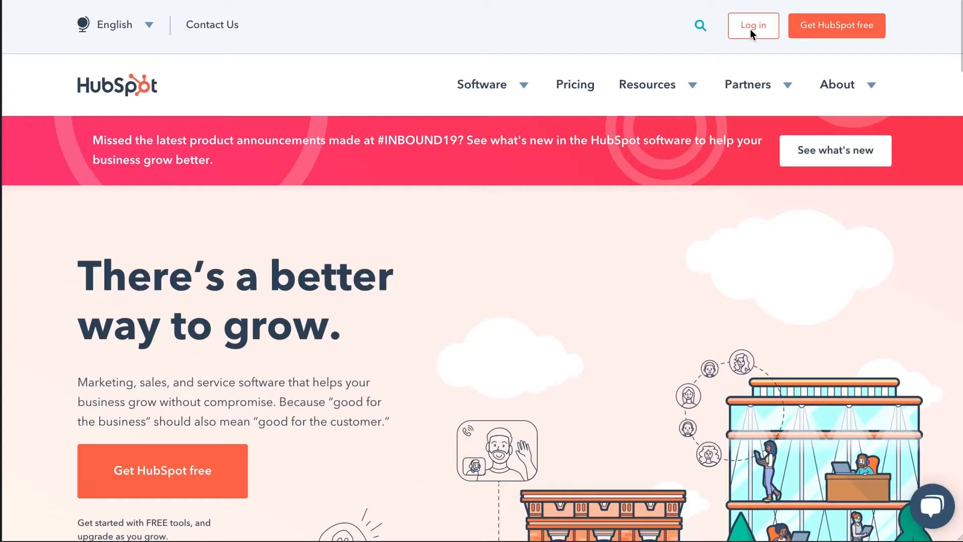
Log in to the HubSpot account from the homepage
left_click(752, 25)
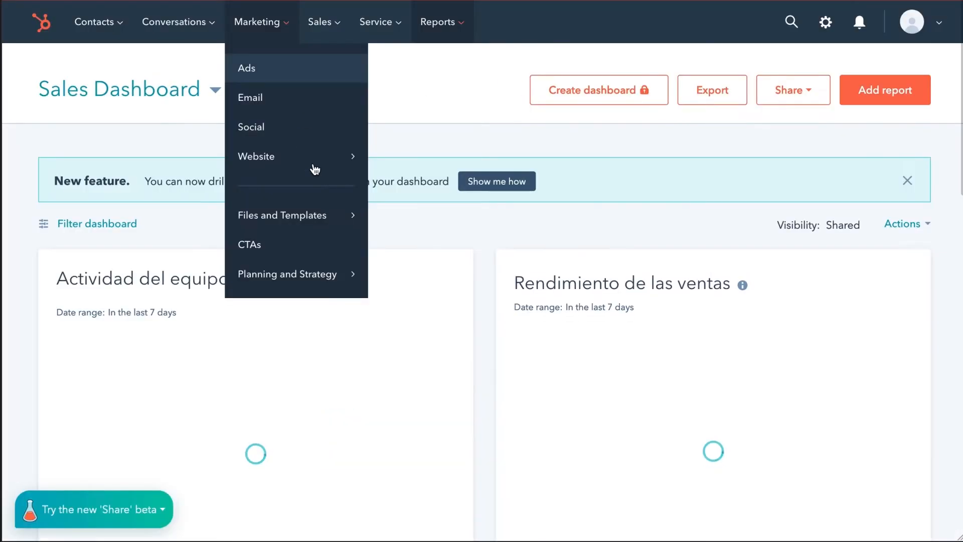
Browse Marketplace modules filtered to those that work with Email
left_click(282, 215)
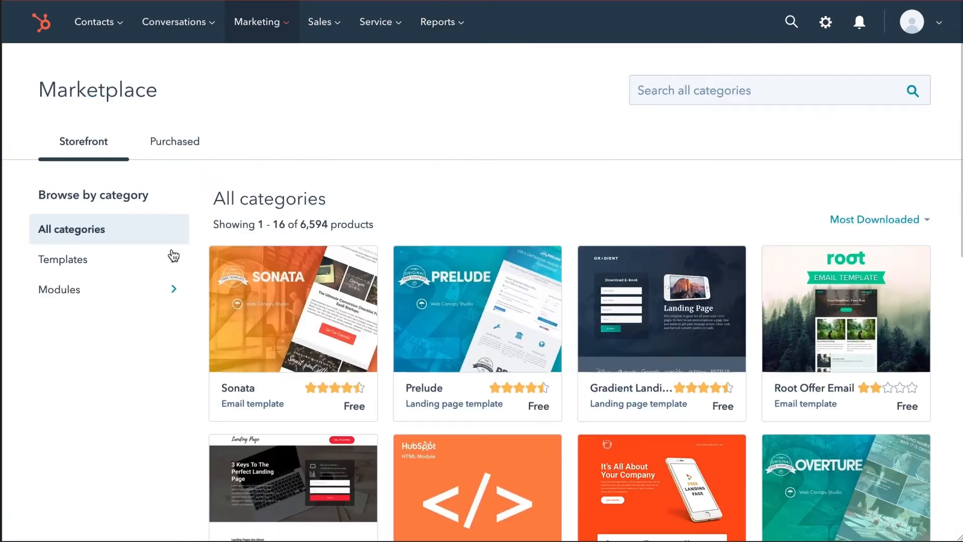
left_click(60, 290)
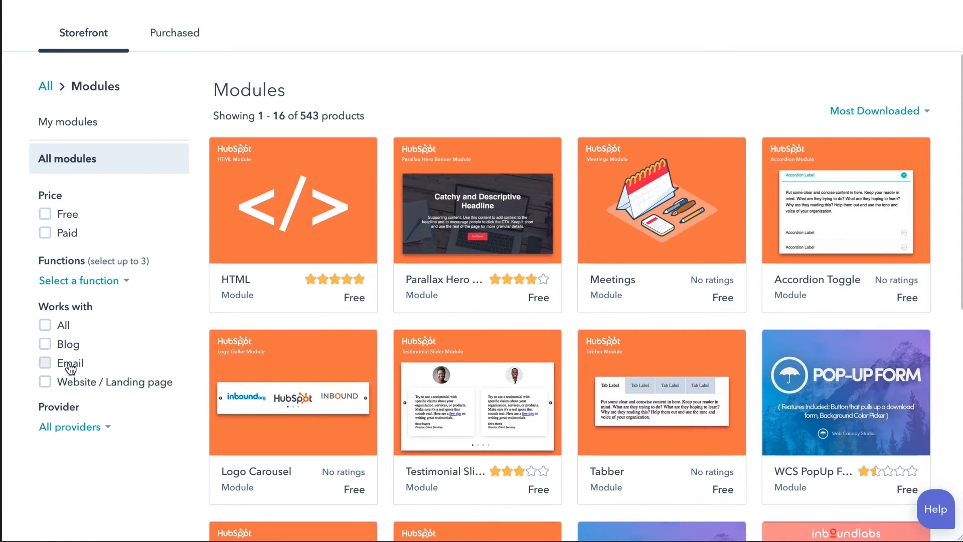
left_click(44, 362)
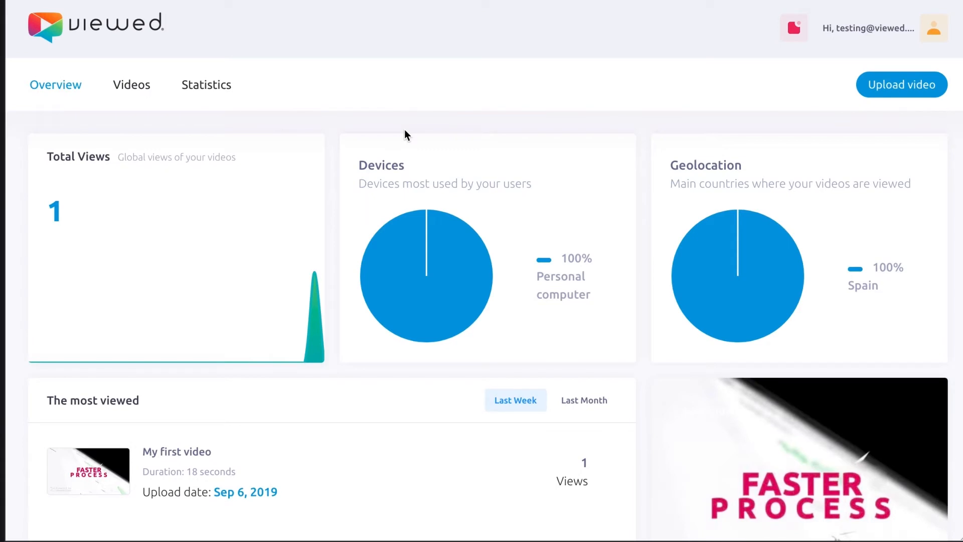
mouse_move(895, 99)
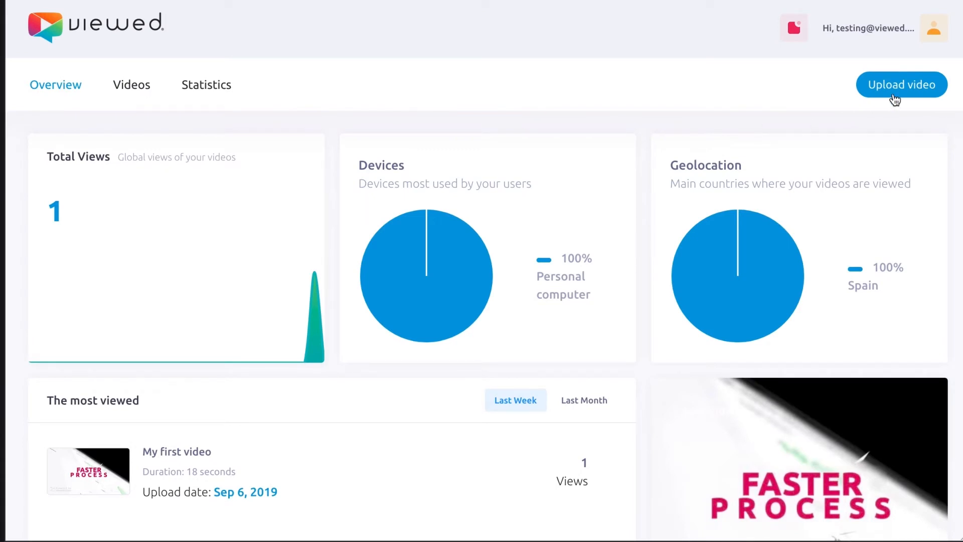
Start a new video upload named 'My first video'
left_click(902, 84)
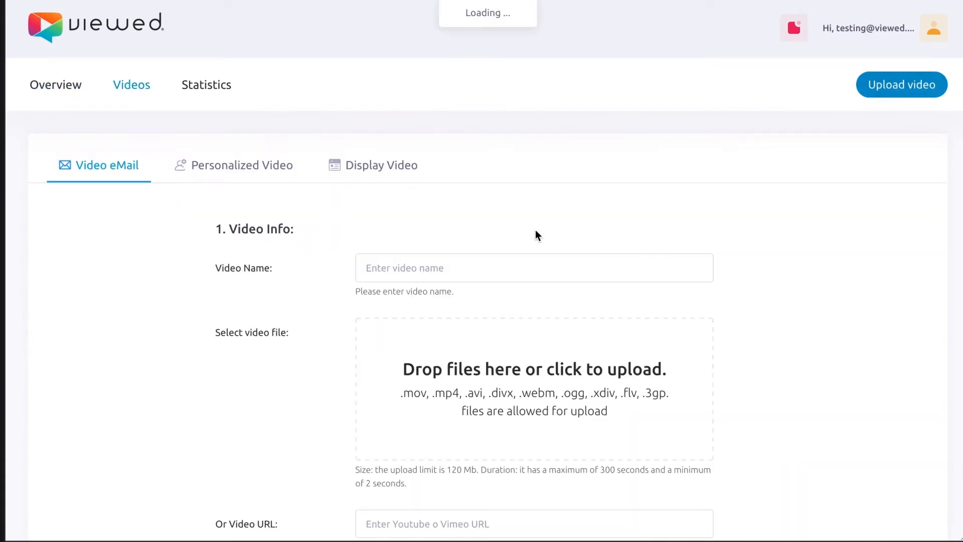
type("M")
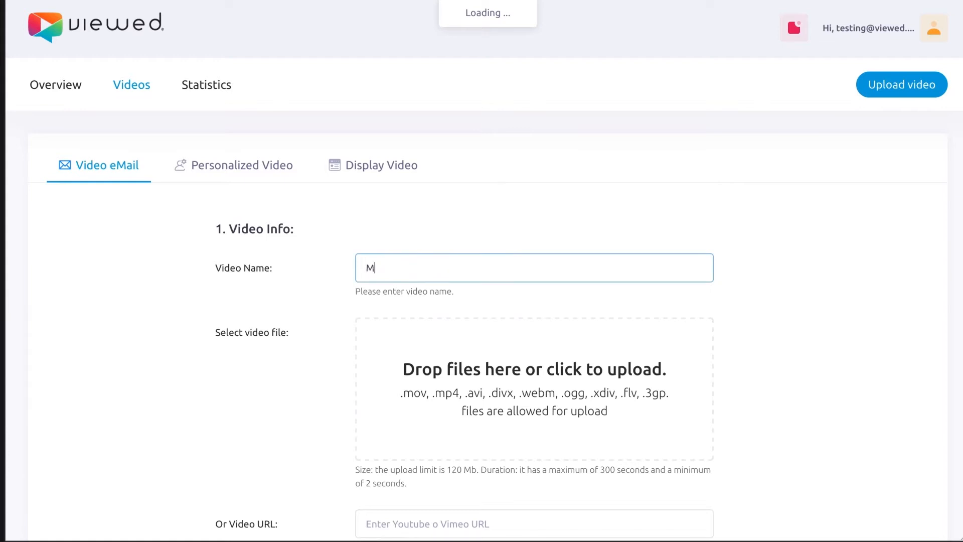
type("y first")
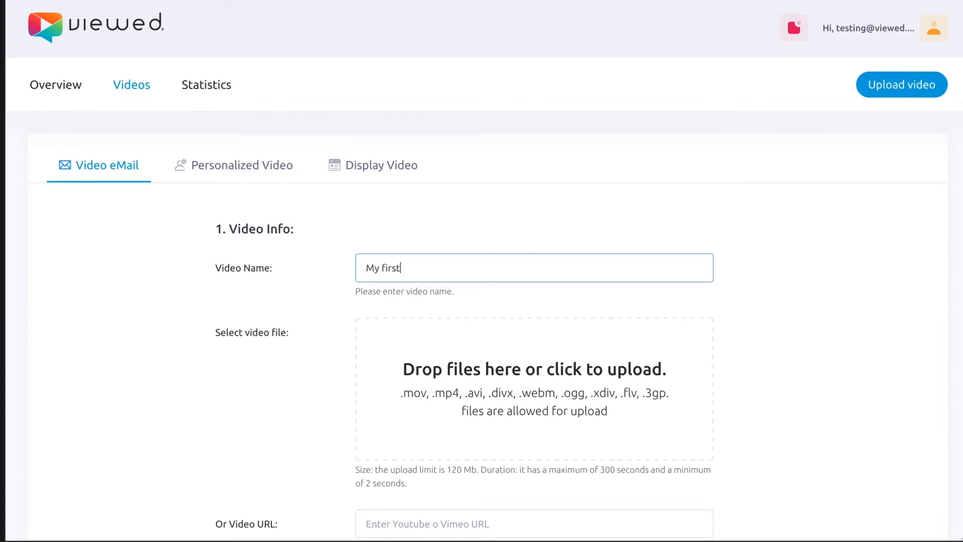
type("video")
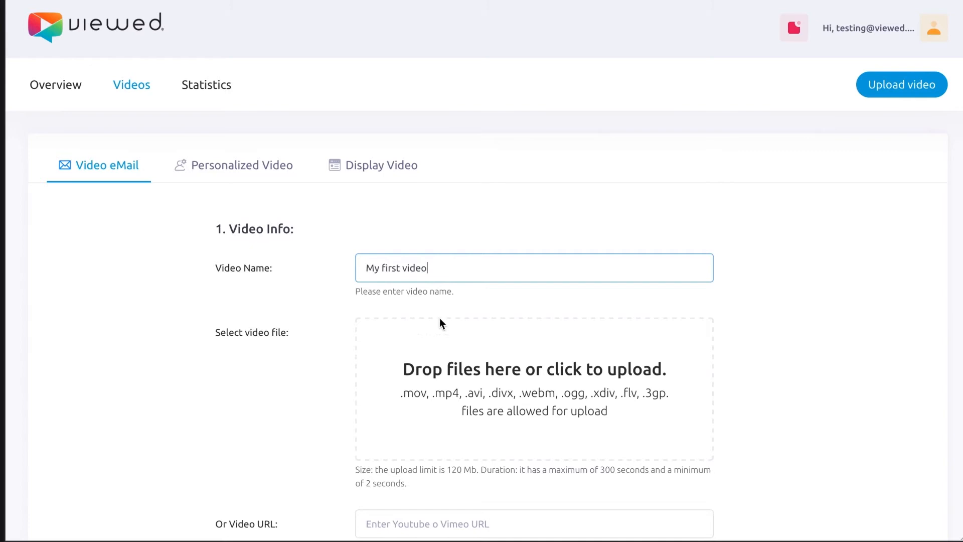
Select video_mp4.mp4 as the video file to upload
left_click(533, 390)
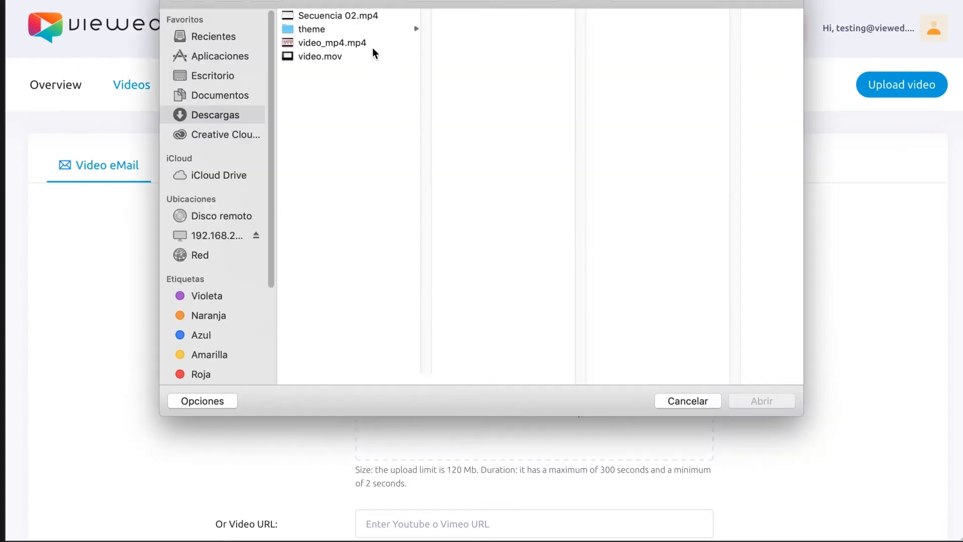
left_click(331, 42)
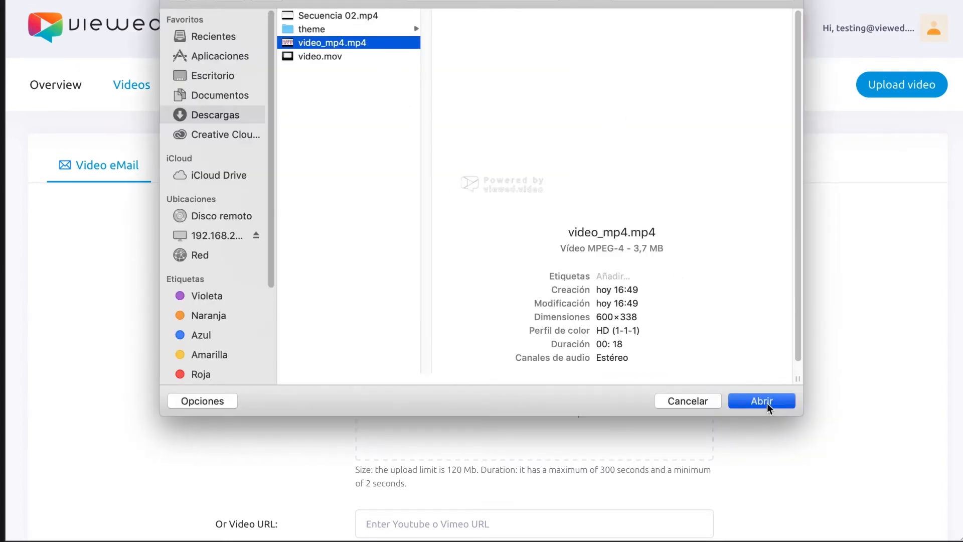
left_click(761, 400)
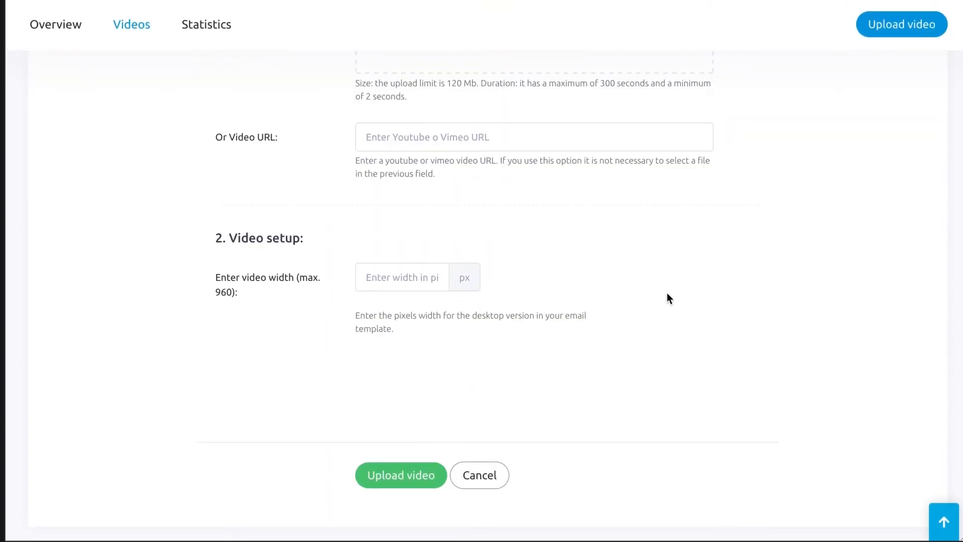
Set the video width to 600 px and upload it to the account
type("600")
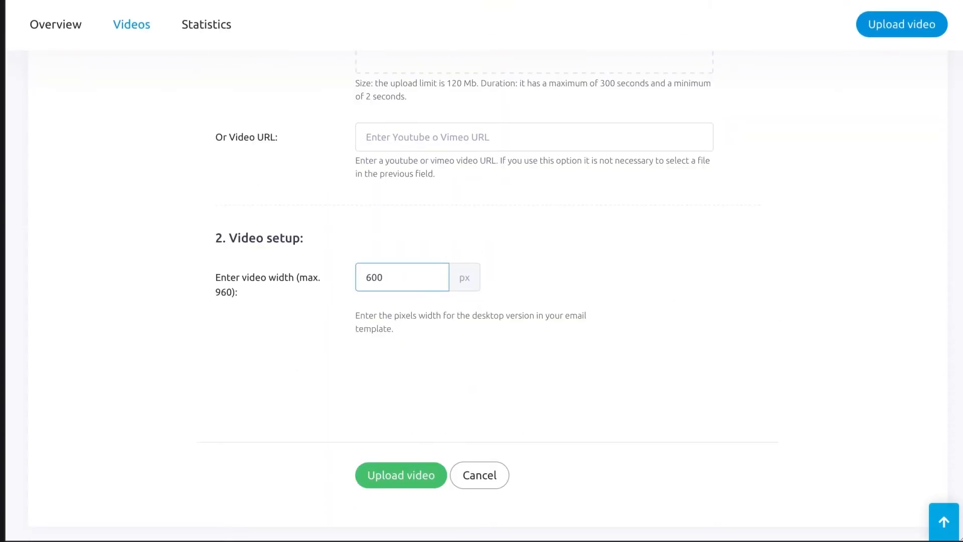
left_click(400, 475)
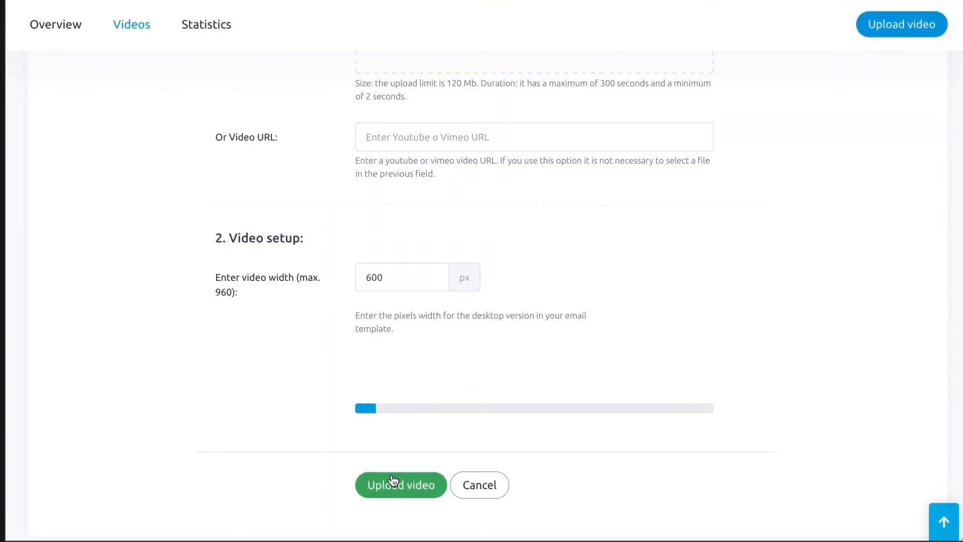
left_click(400, 484)
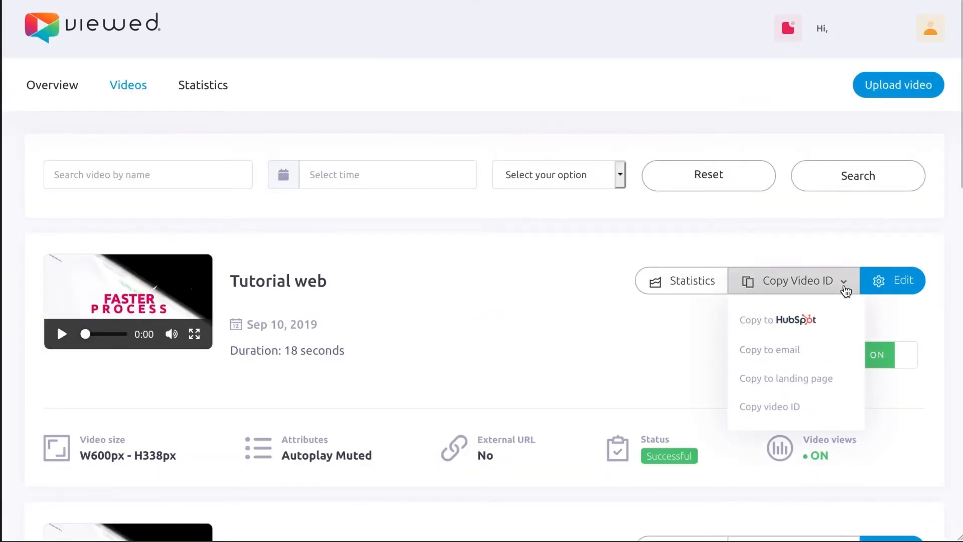
Copy the uploaded video's ID using Copy to HubSpot
left_click(777, 319)
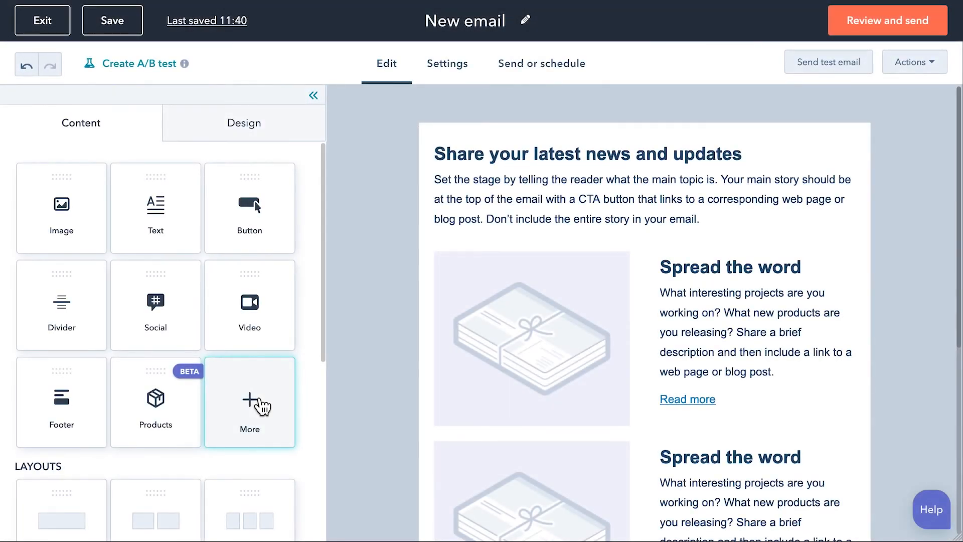
Expand More to reveal additional modules, including VIDEO EMAIL VIEWED
left_click(249, 402)
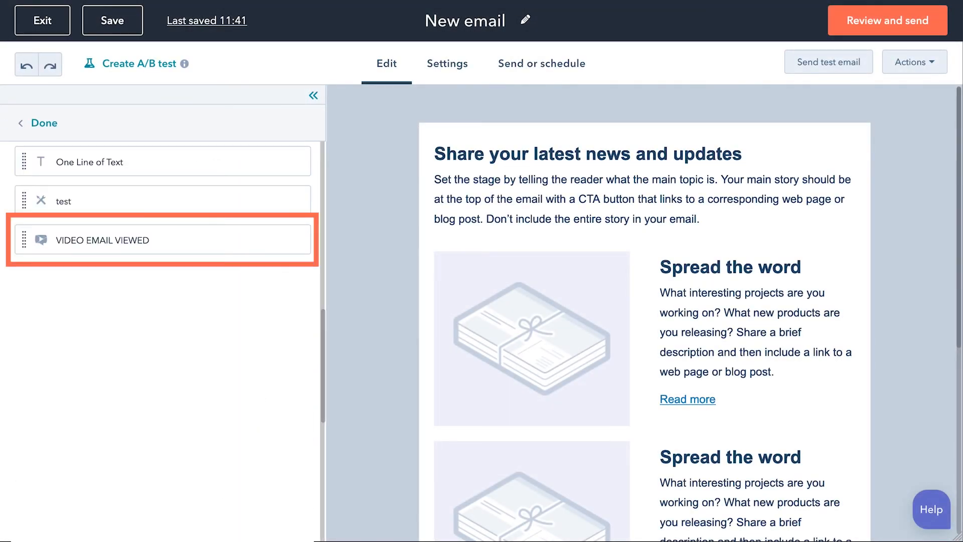
mouse_move(546, 120)
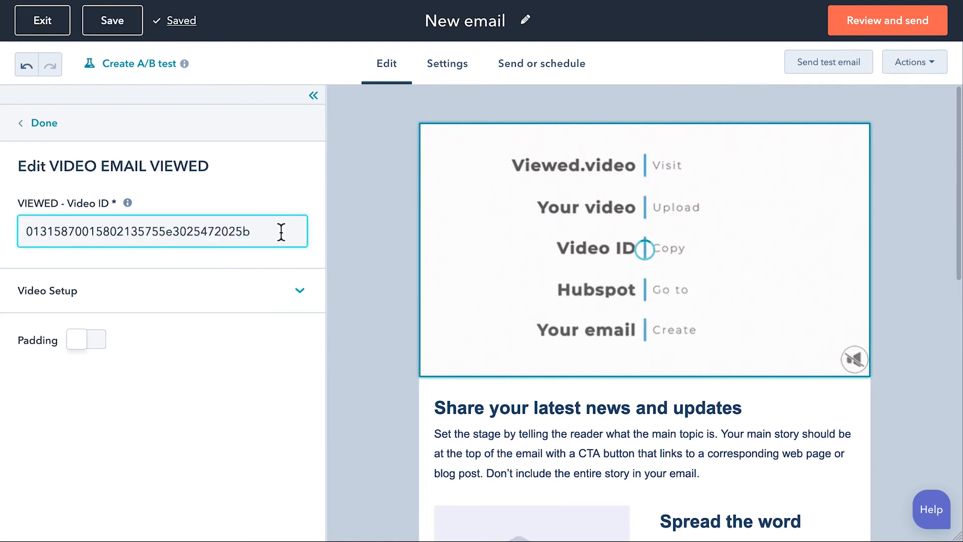
mouse_move(348, 236)
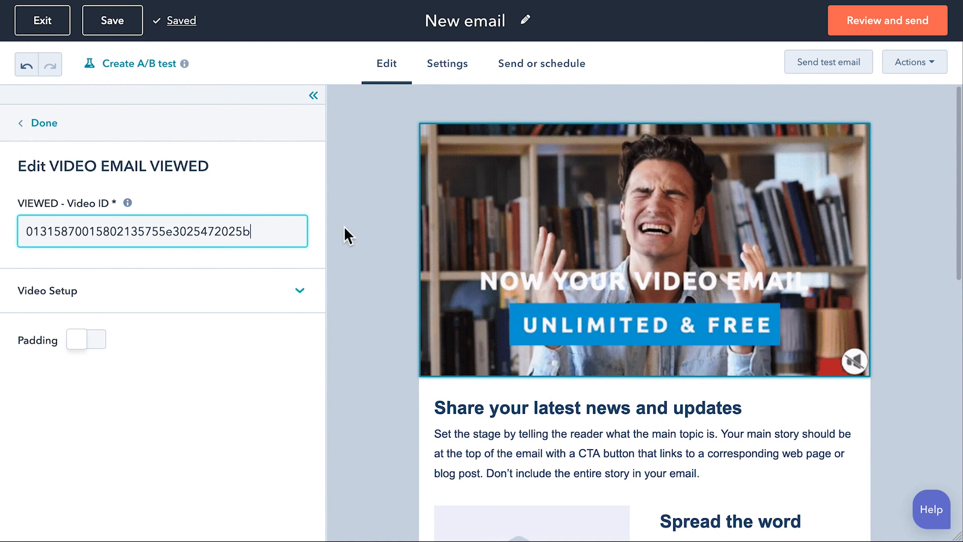